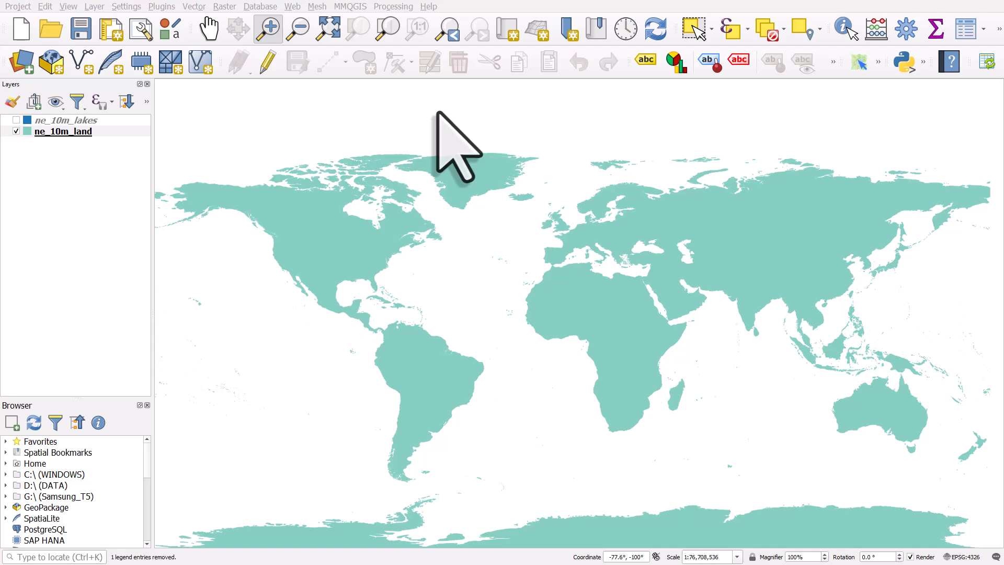
# - Select the ne_10m_land layer and briefly toggle the lakes layer to preview it
pyautogui.click(63, 132)
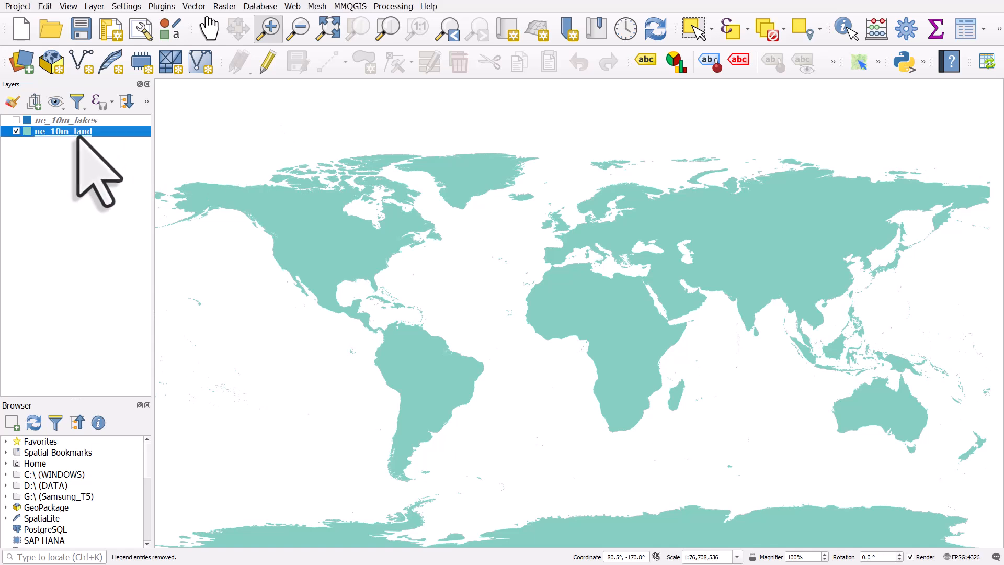
pyautogui.click(16, 120)
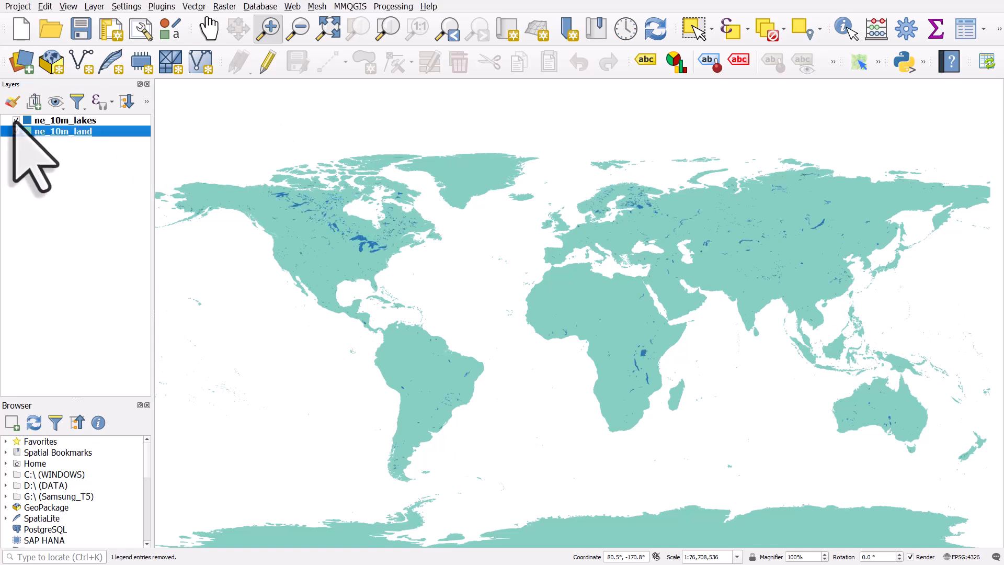
pyautogui.click(15, 119)
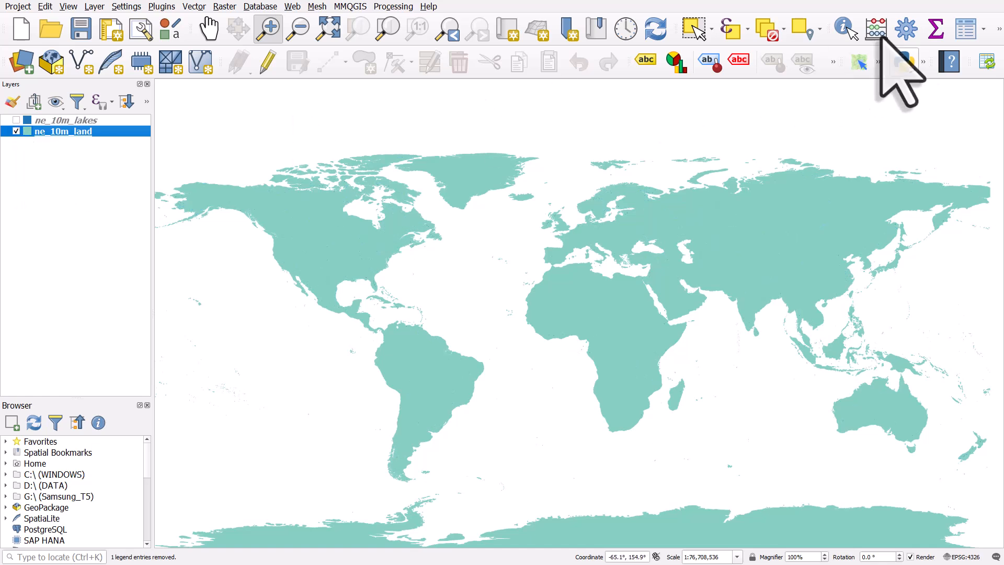
pyautogui.moveTo(904, 29)
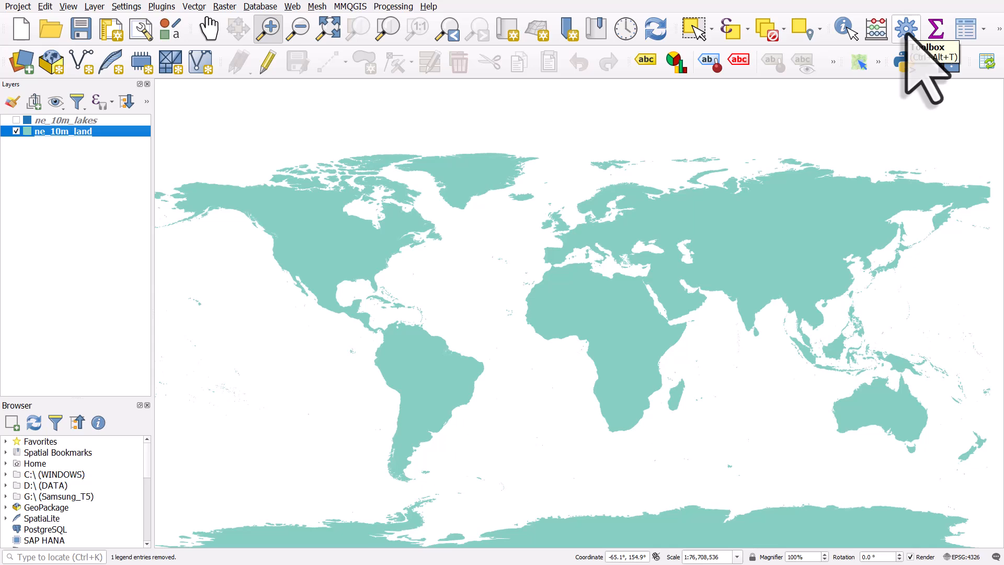
# - Filter the Processing Toolbox for 'difference' and expand the Vector overlay group
pyautogui.click(905, 28)
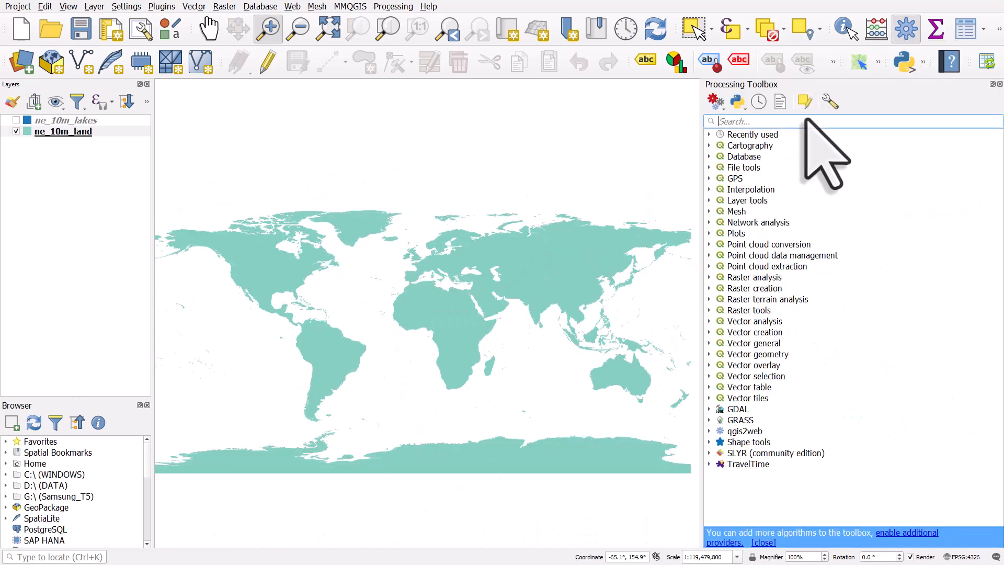
pyautogui.write('difference')
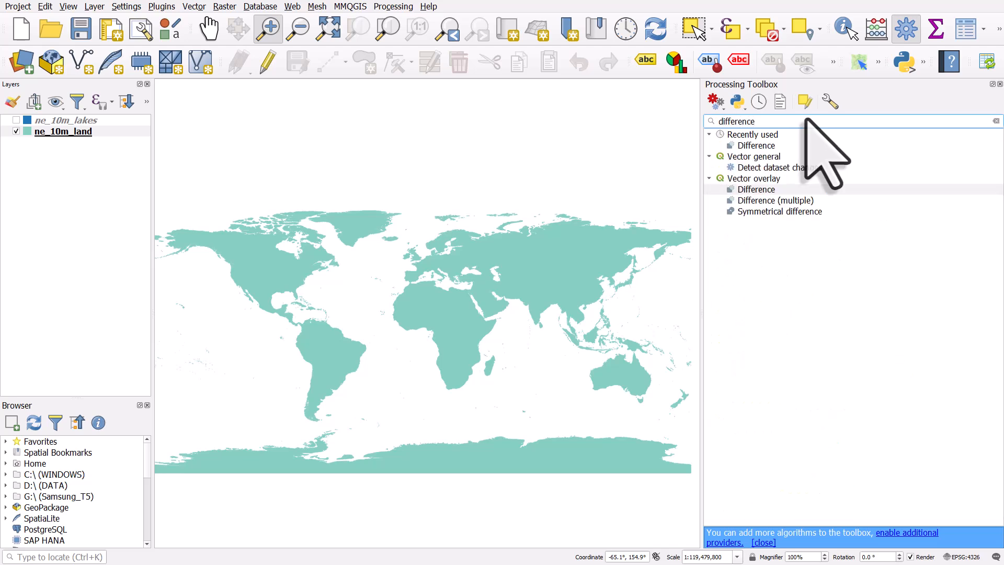
pyautogui.click(757, 178)
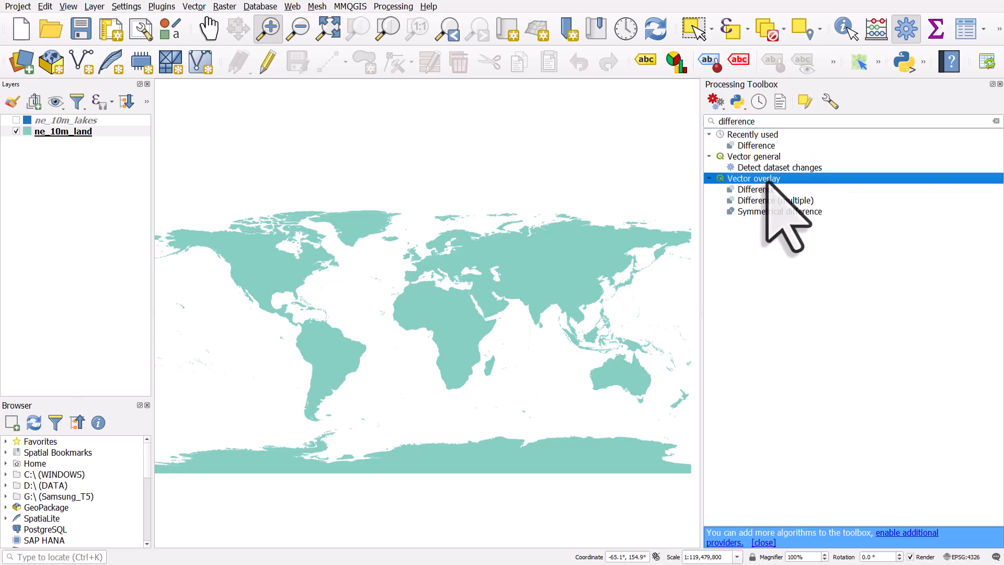
# - Launch the Vector overlay Difference algorithm with ne_10m_land as input
pyautogui.doubleClick(757, 189)
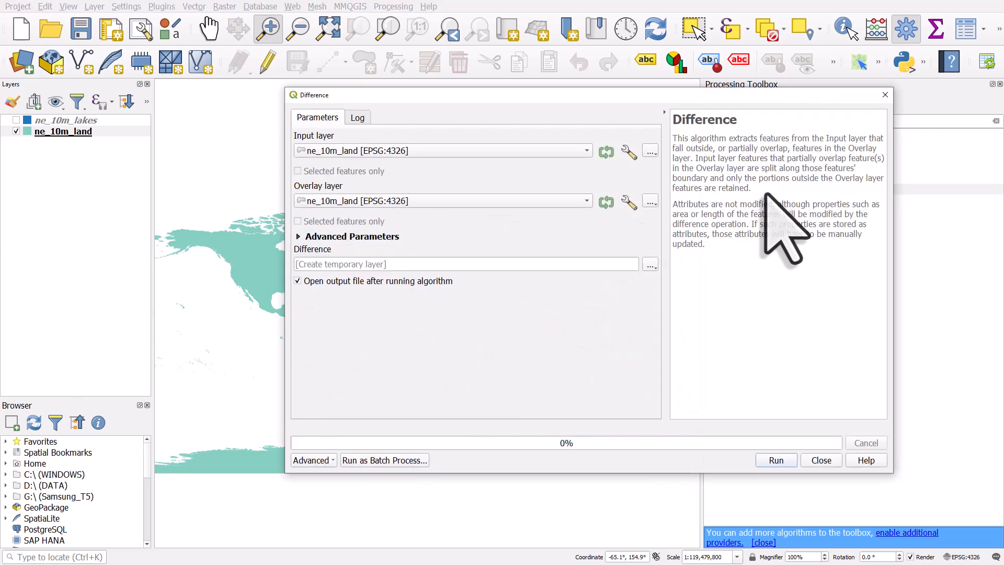
pyautogui.moveTo(377, 192)
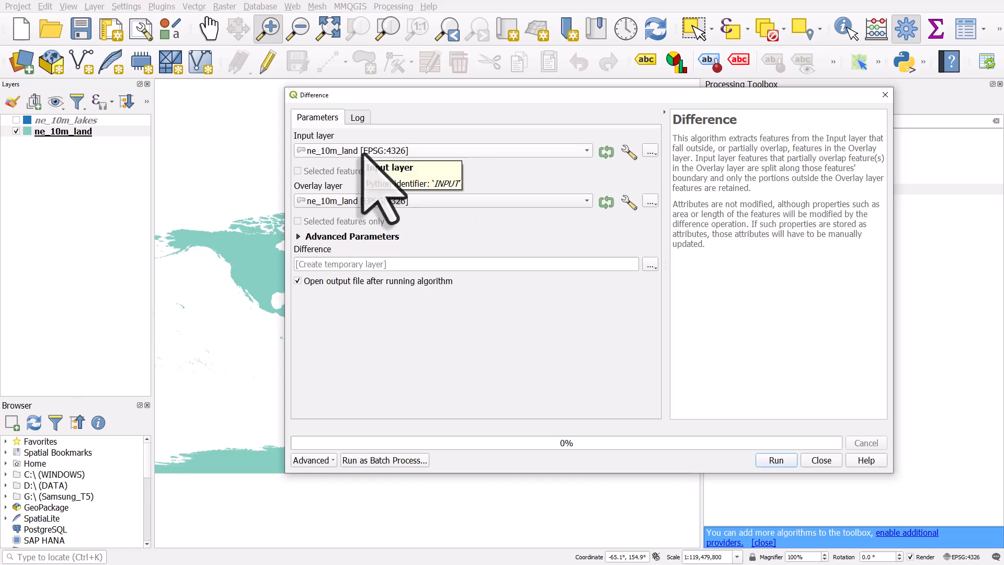
pyautogui.moveTo(377, 230)
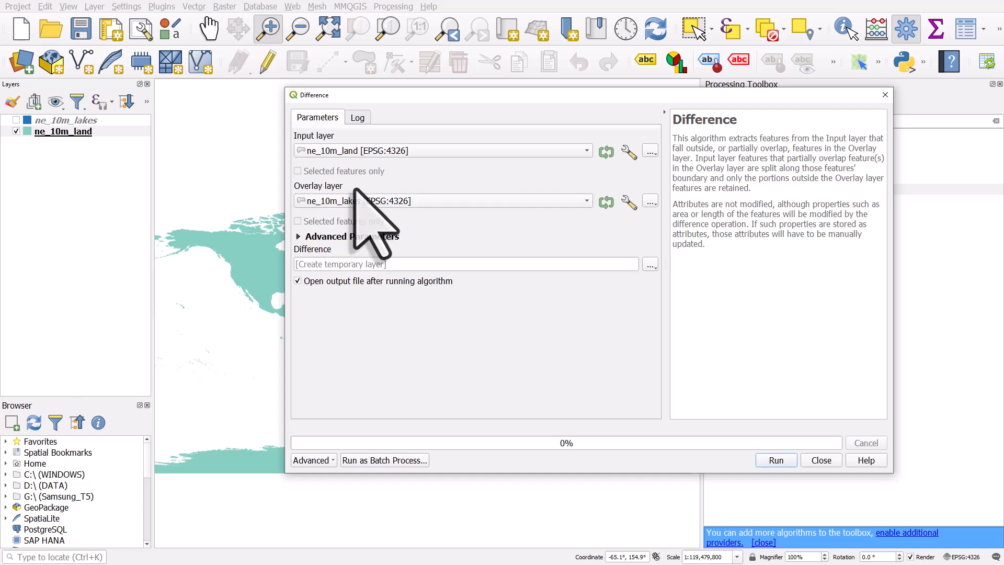
pyautogui.moveTo(356, 208)
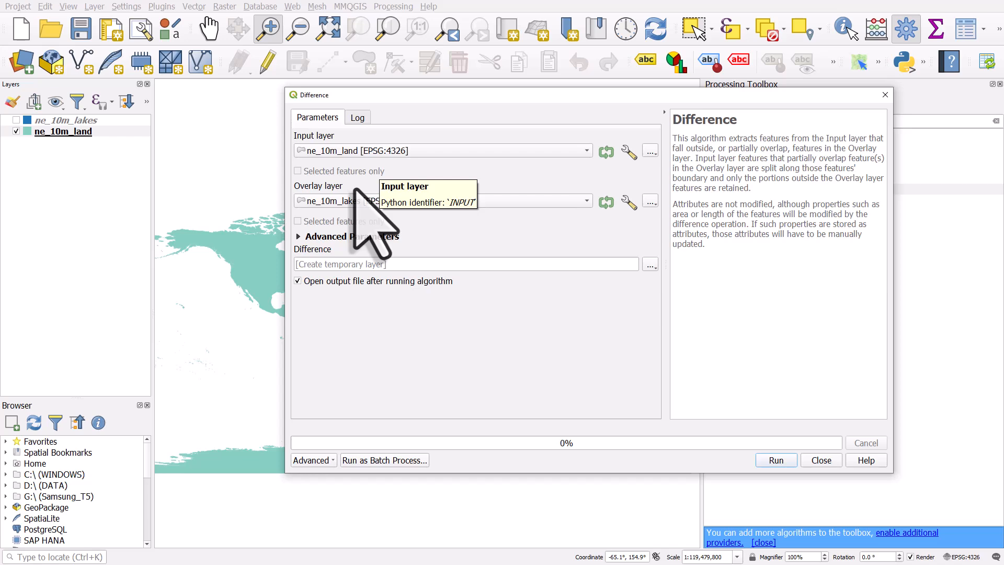
# - Run the land-minus-lakes difference, which fails on invalid geometry in lakes feature 412
pyautogui.click(774, 460)
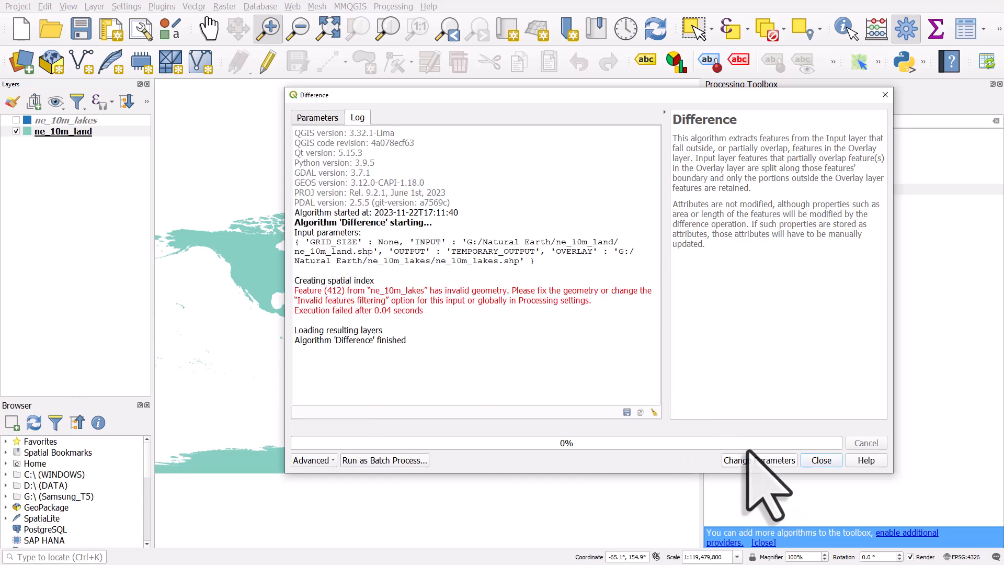
pyautogui.moveTo(490, 350)
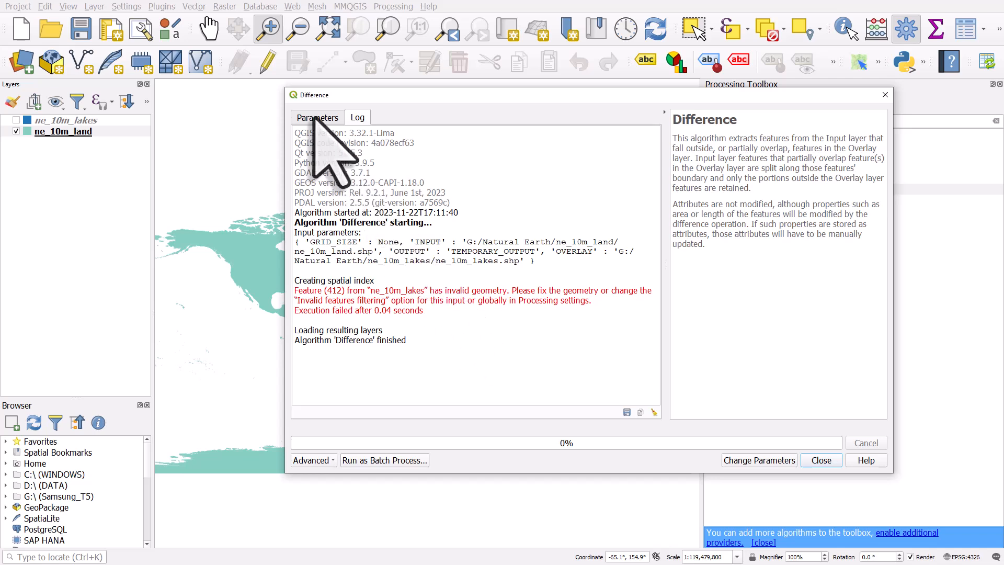
# - Review invalid-feature filtering for the input and overlay layers, keeping the defaults
pyautogui.click(318, 117)
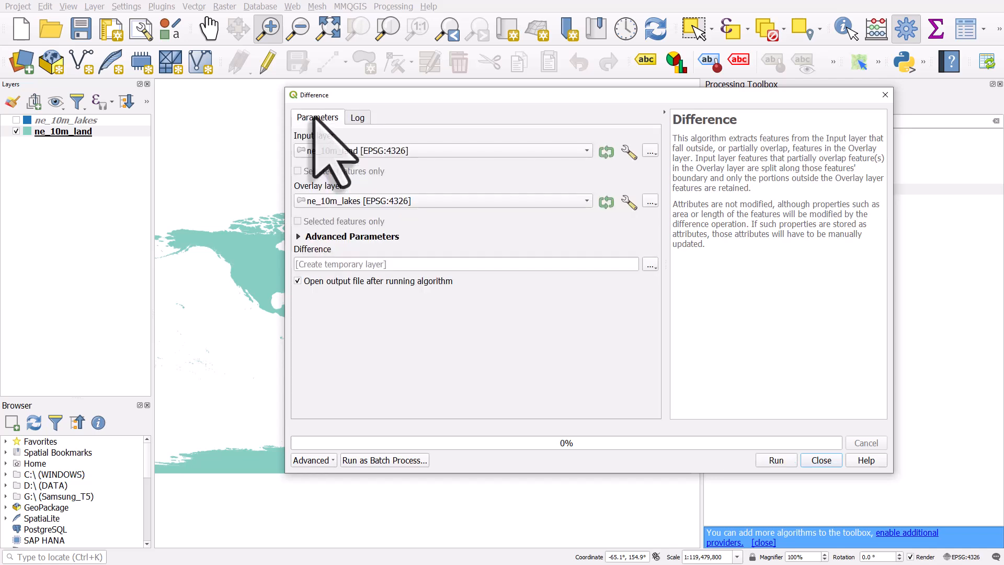
pyautogui.click(630, 151)
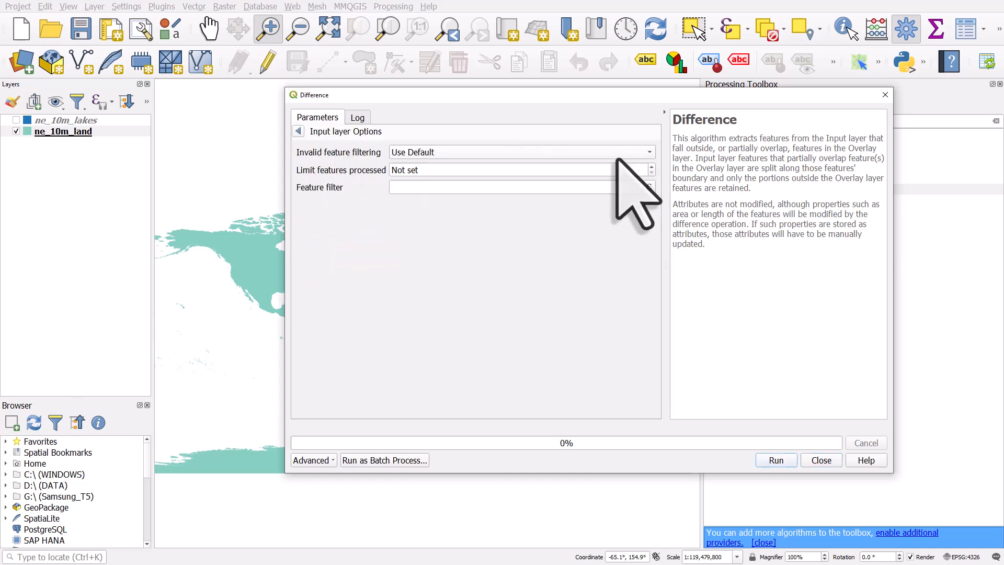
pyautogui.click(648, 151)
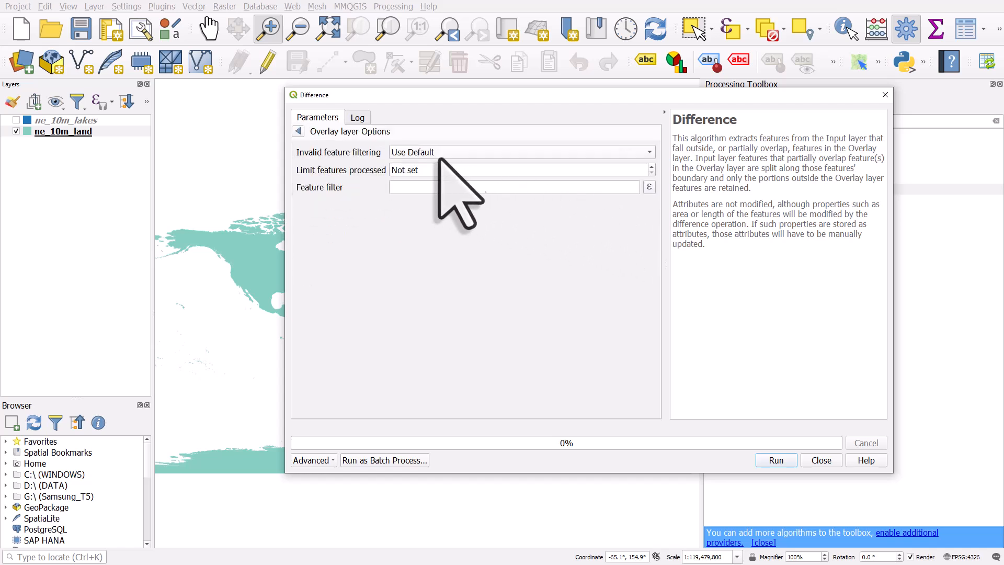
pyautogui.click(518, 151)
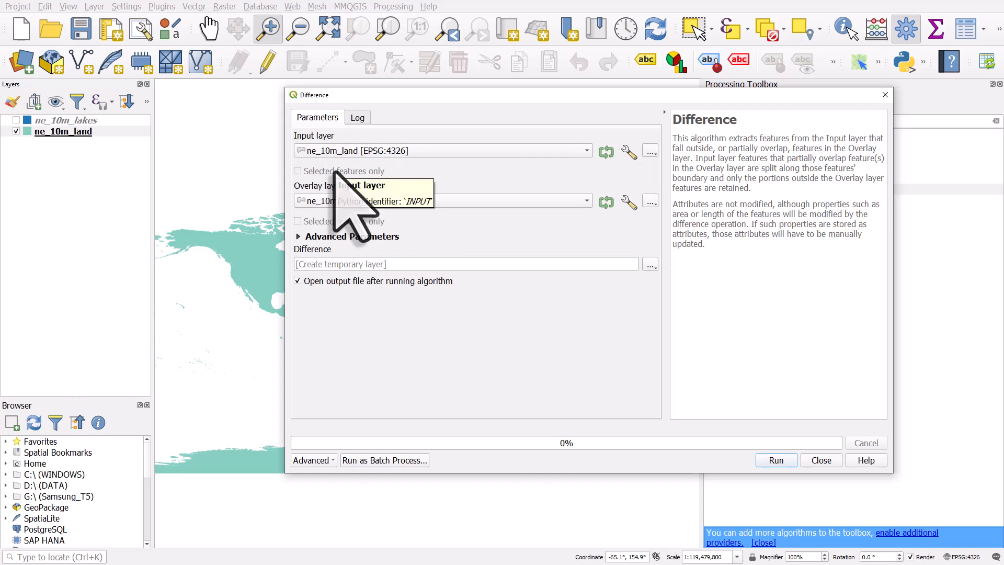
pyautogui.moveTo(441, 217)
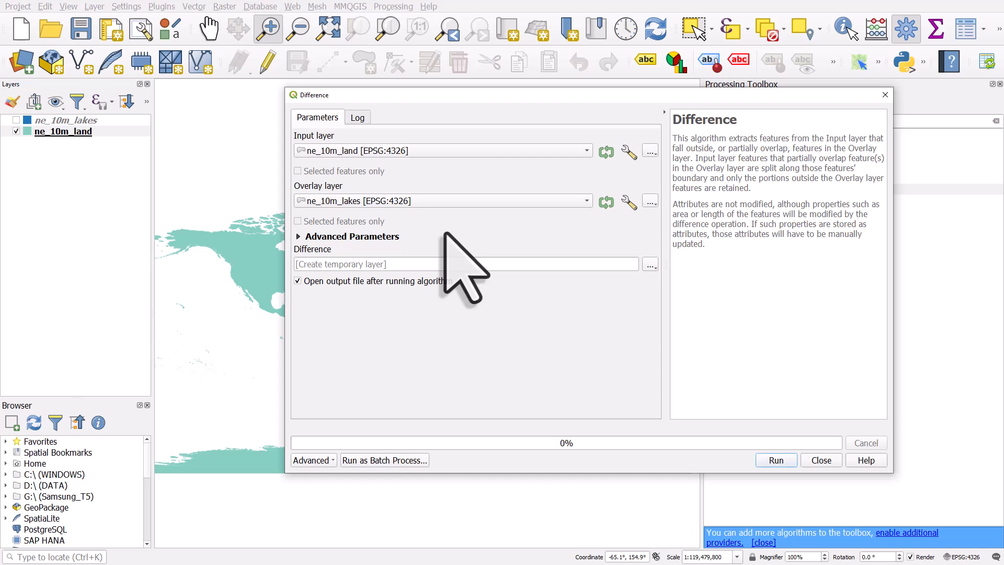
pyautogui.moveTo(669, 301)
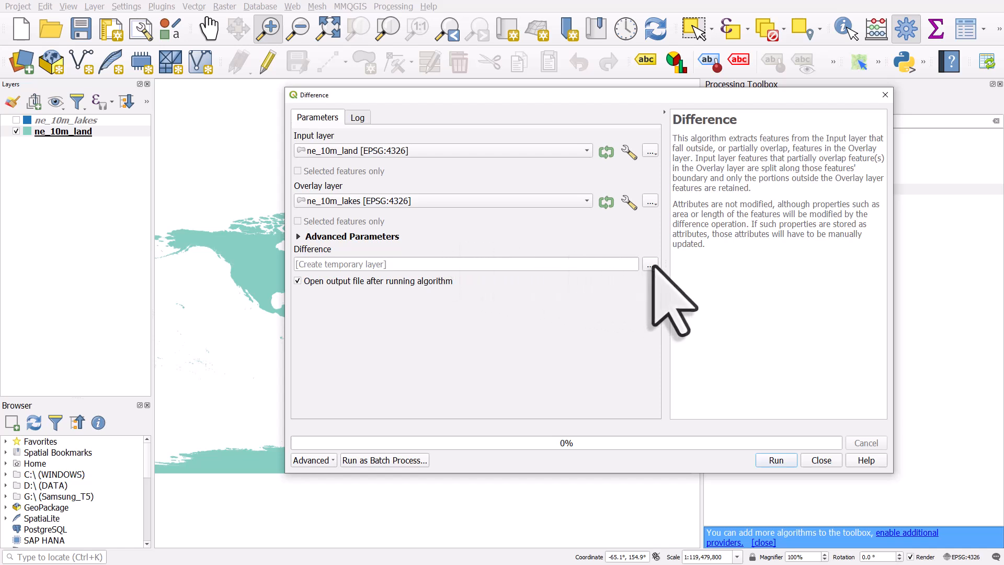
# - Keep a temporary output layer and run the difference, adding the Difference layer to the map
pyautogui.click(649, 263)
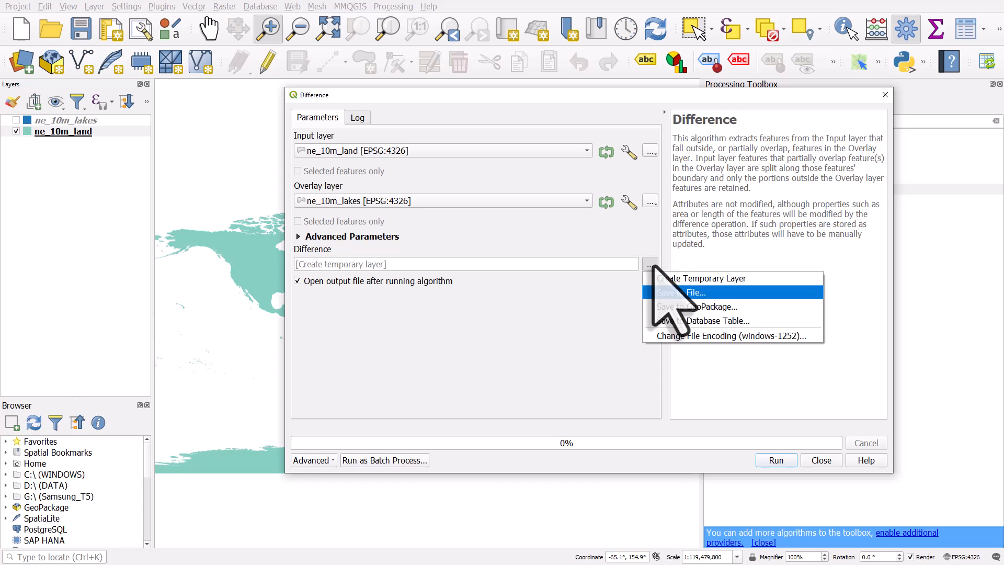
pyautogui.moveTo(717, 307)
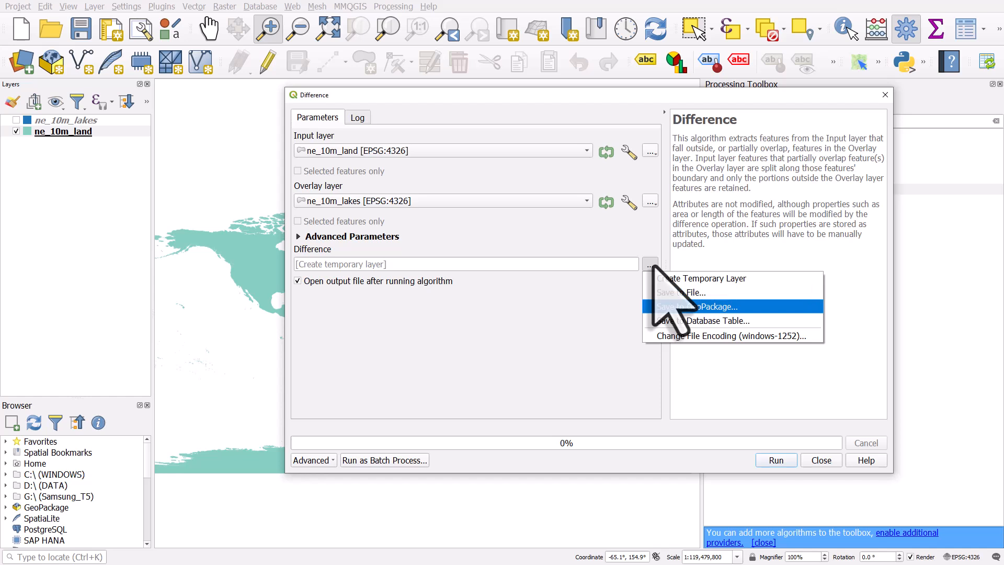
pyautogui.moveTo(633, 326)
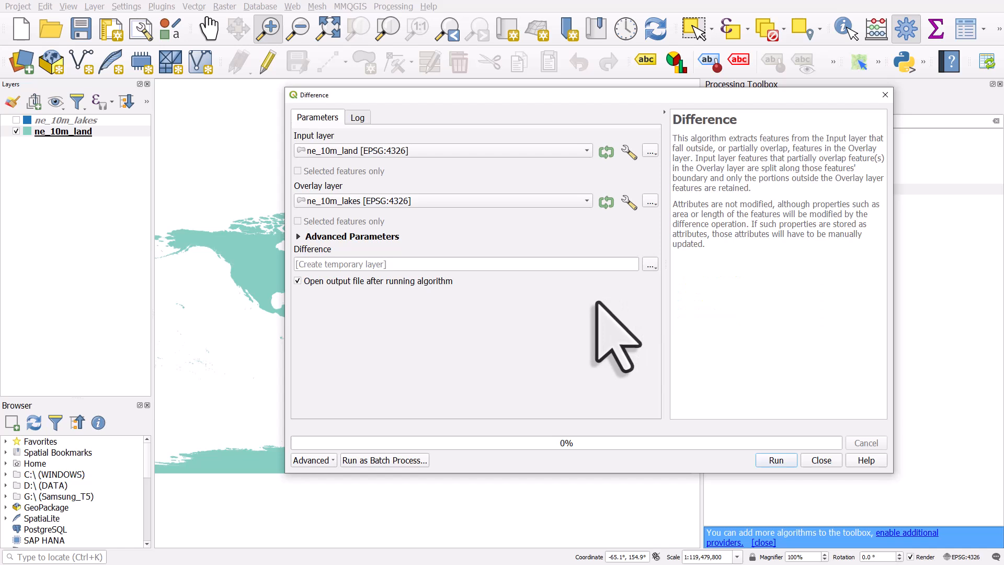
pyautogui.moveTo(624, 356)
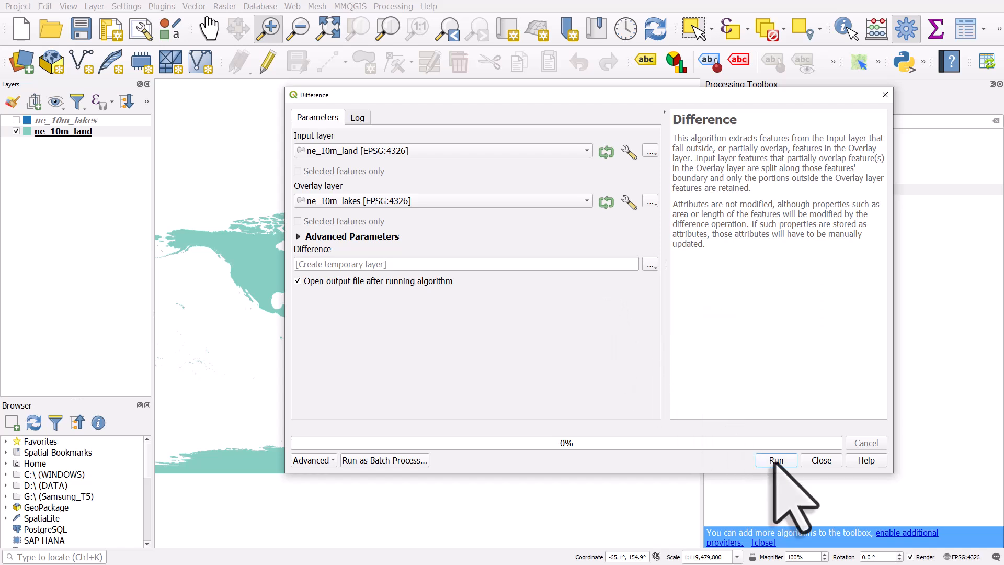
pyautogui.click(774, 460)
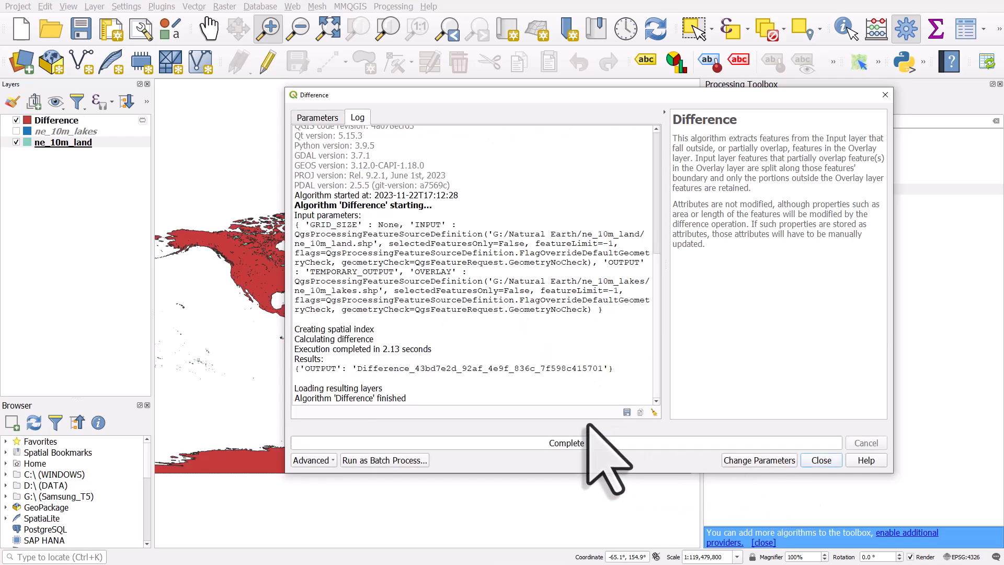
pyautogui.moveTo(688, 468)
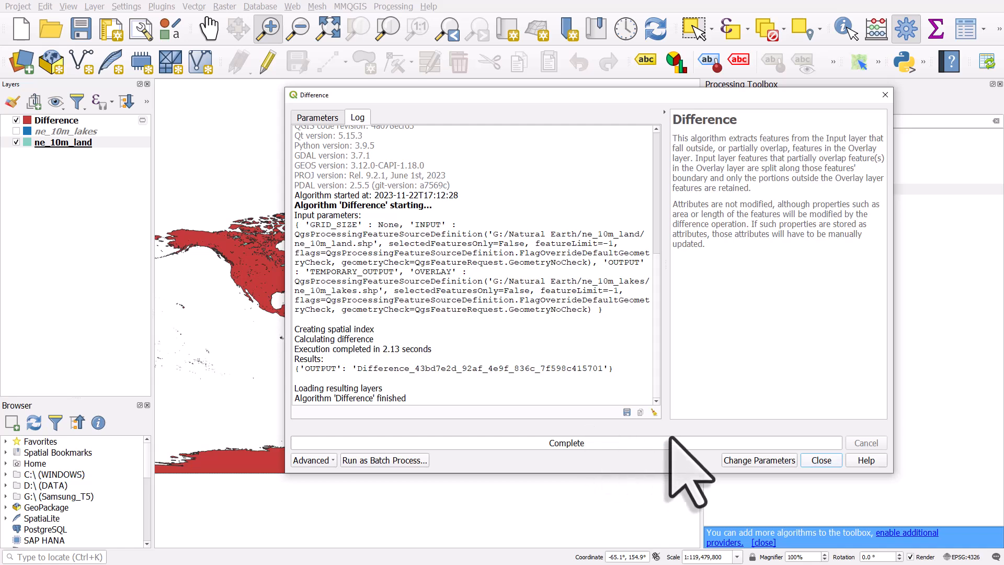
pyautogui.click(820, 460)
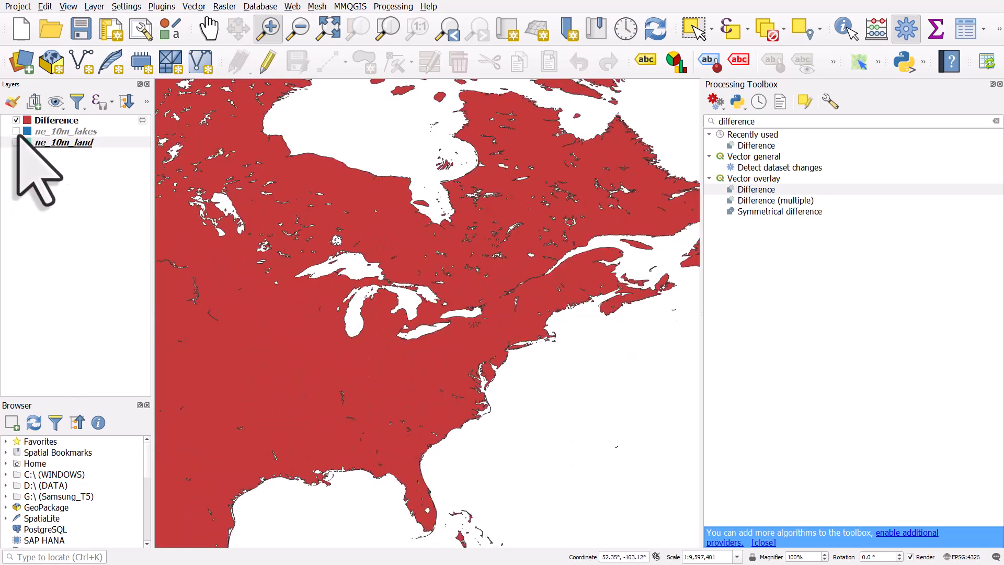
# - Toggle Difference and lakes visibility to compare, leaving only the Difference layer shown
pyautogui.click(64, 142)
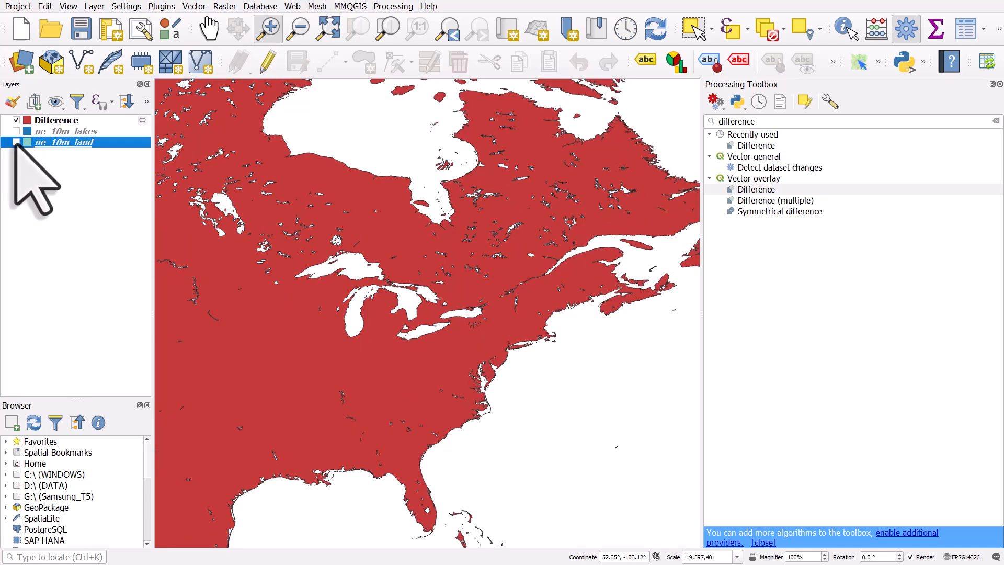
pyautogui.click(15, 120)
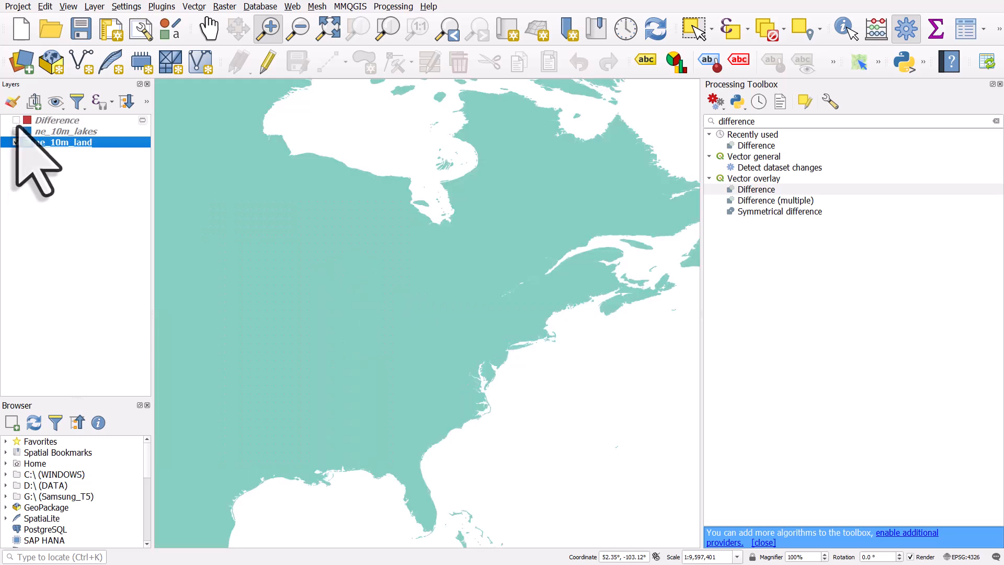
pyautogui.click(15, 131)
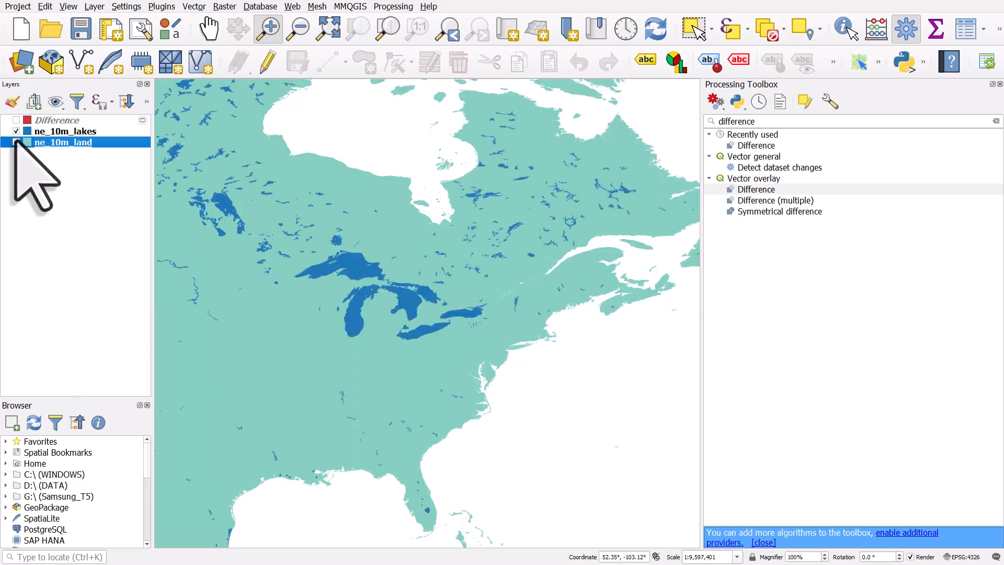
pyautogui.click(16, 121)
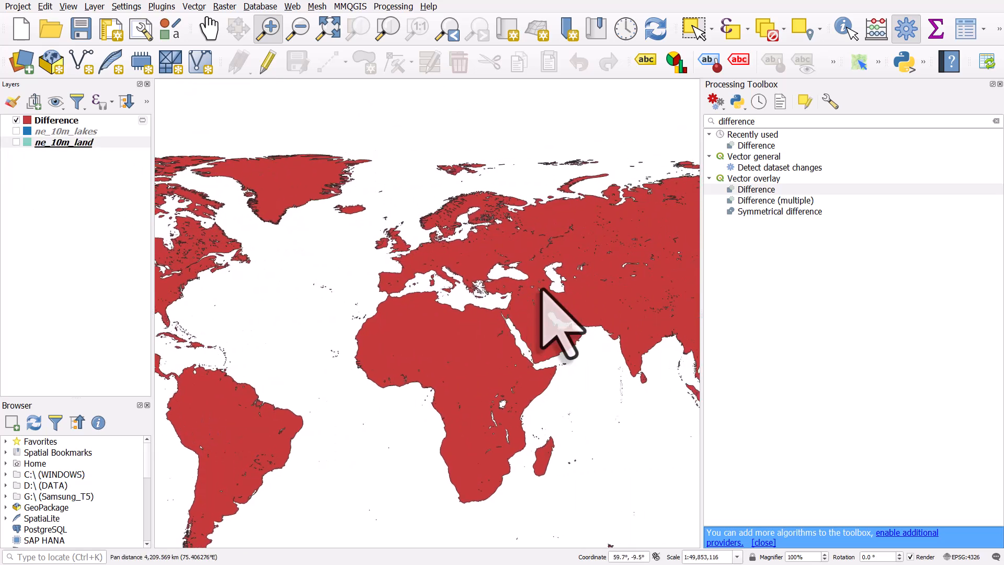
pyautogui.moveTo(493, 247)
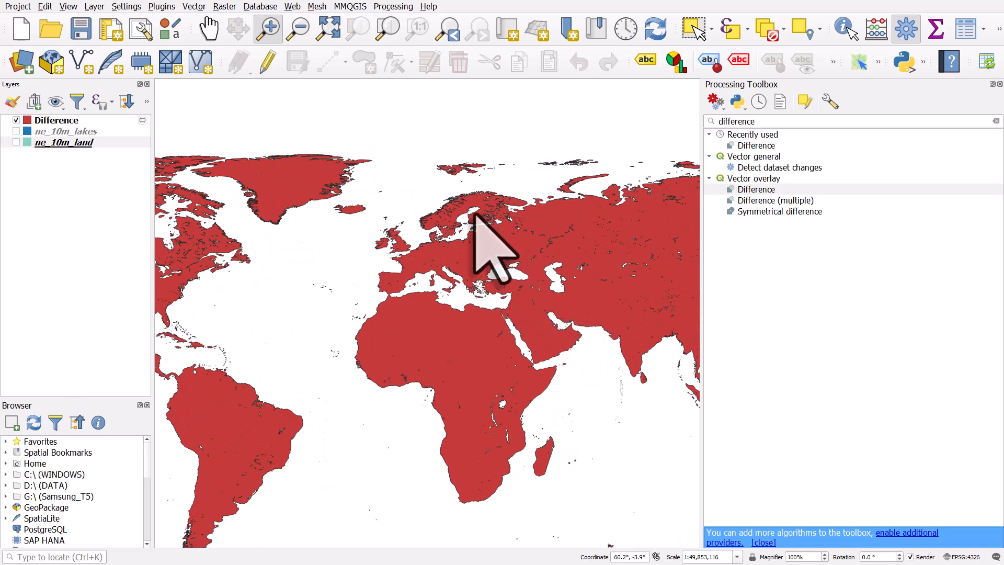